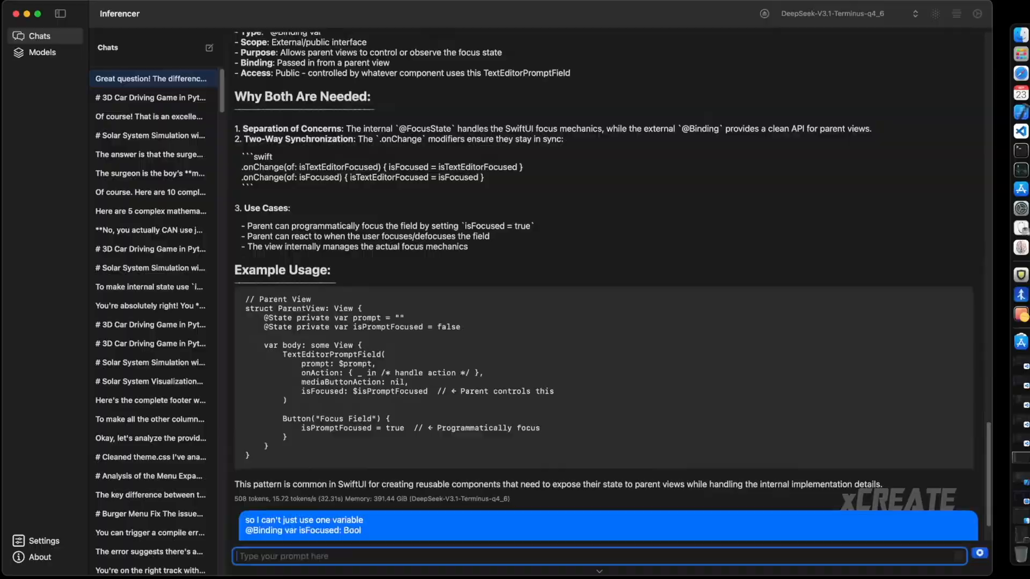
pyautogui.press('Return')
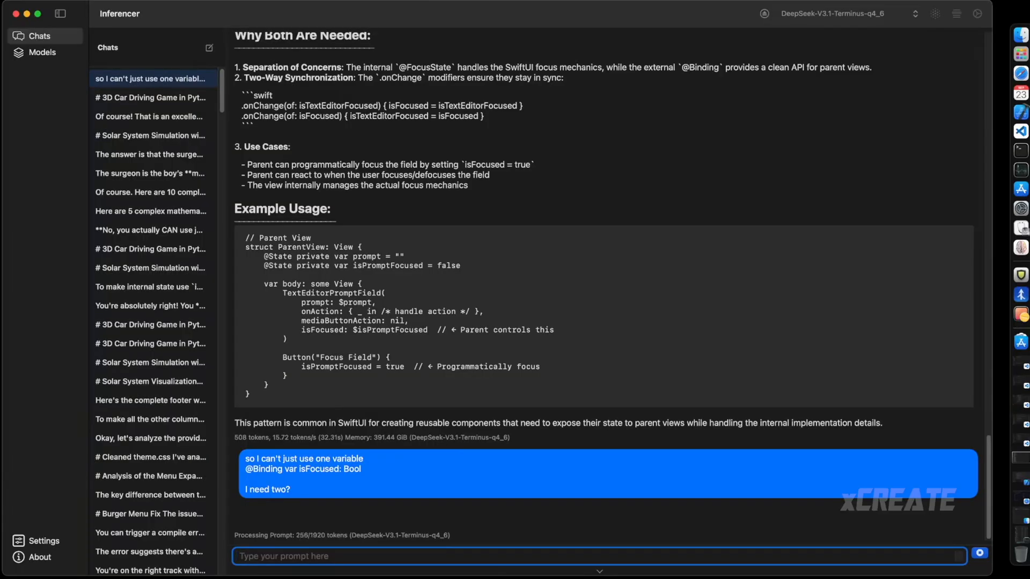